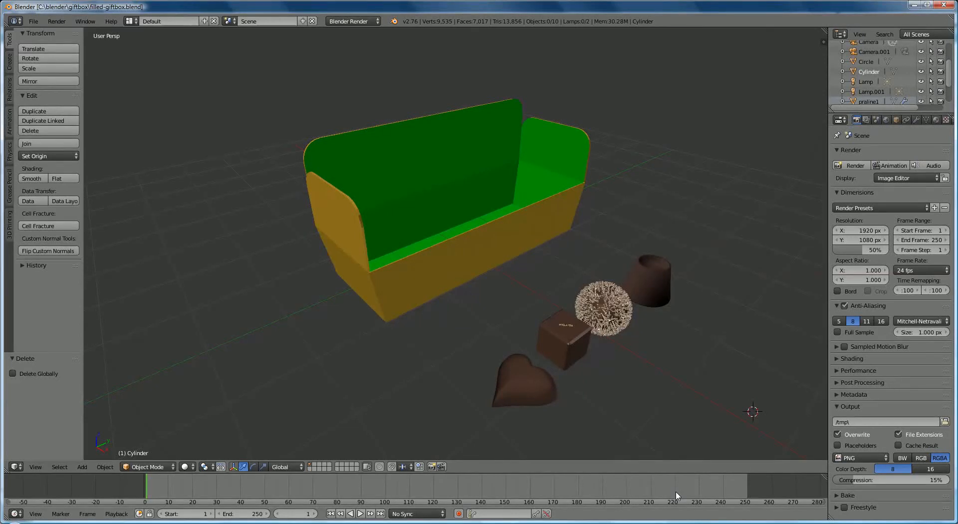
{"action": "mouse_move", "coordinate": [556, 441]}
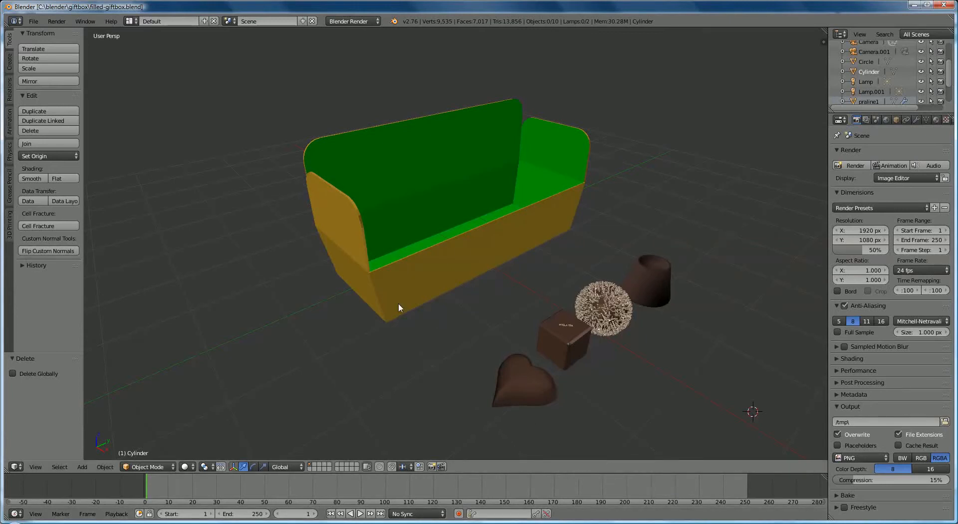
{"action": "mouse_move", "coordinate": [489, 263]}
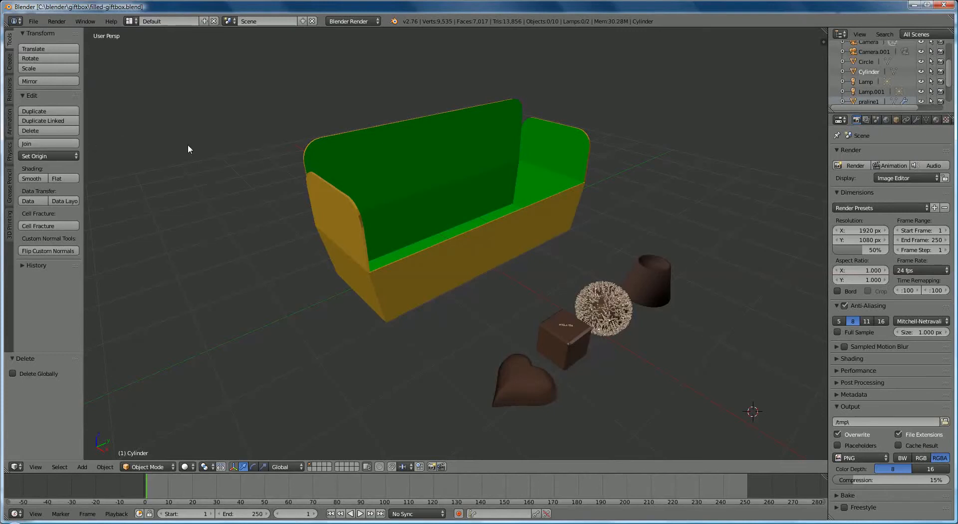
{"action": "mouse_move", "coordinate": [535, 400]}
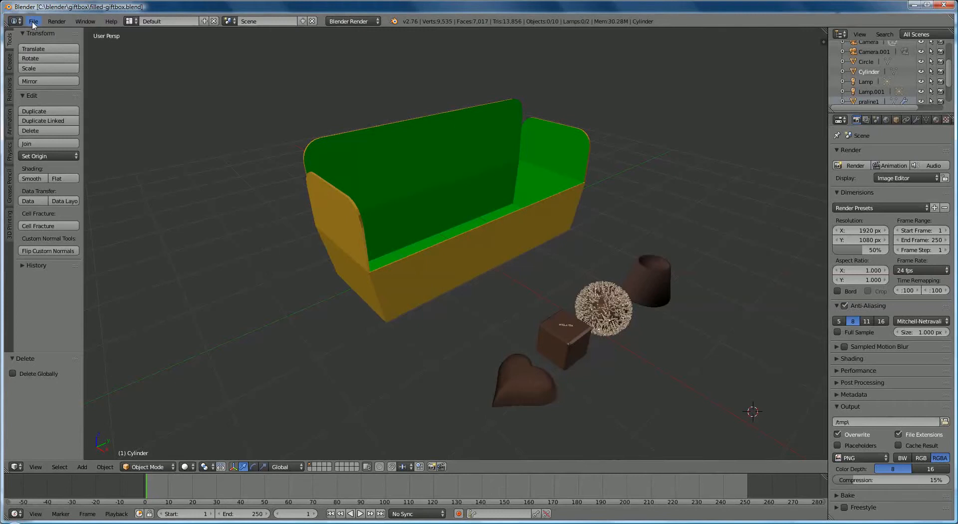
- Append the Cube object from pralines/pralines2.blend into the gift box scene
{"action": "left_click", "coordinate": [32, 21]}
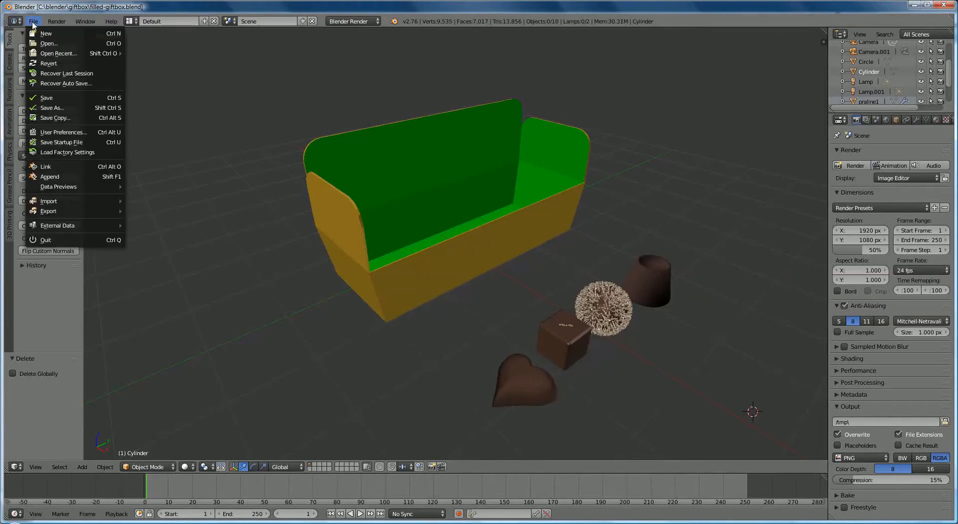
{"action": "left_click", "coordinate": [50, 176]}
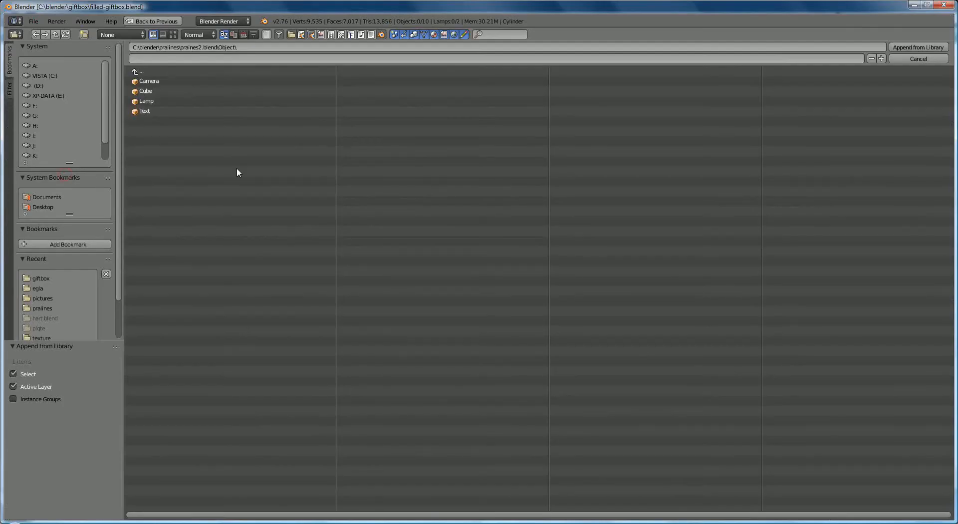
{"action": "left_click", "coordinate": [140, 72]}
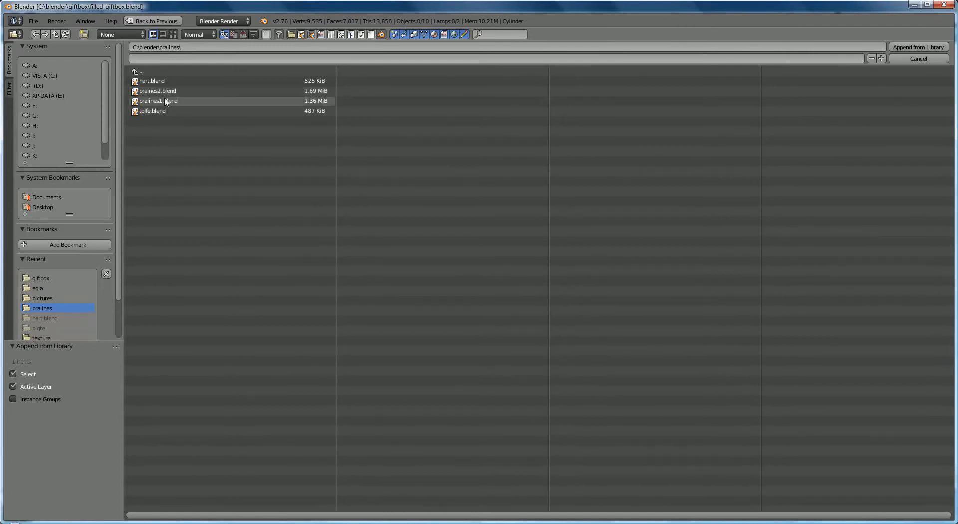
{"action": "double_click", "coordinate": [158, 90]}
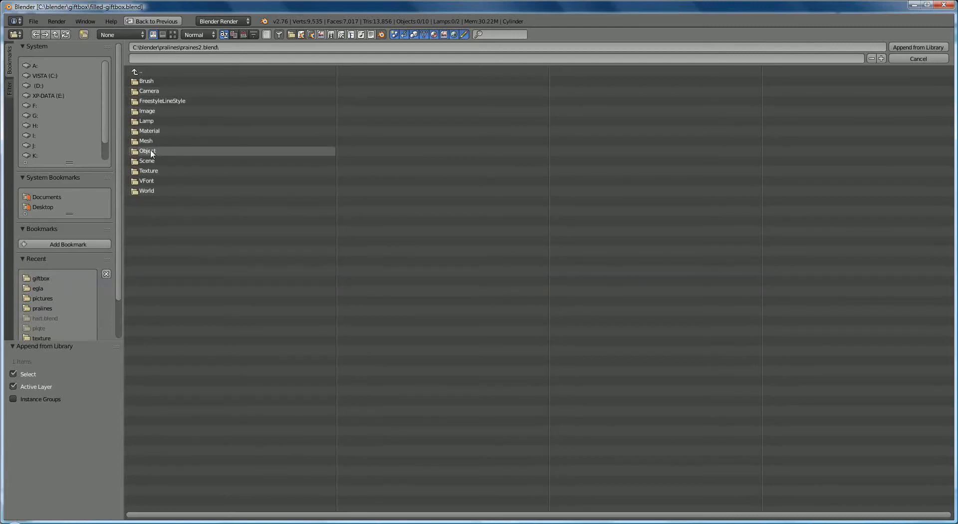
{"action": "double_click", "coordinate": [148, 151]}
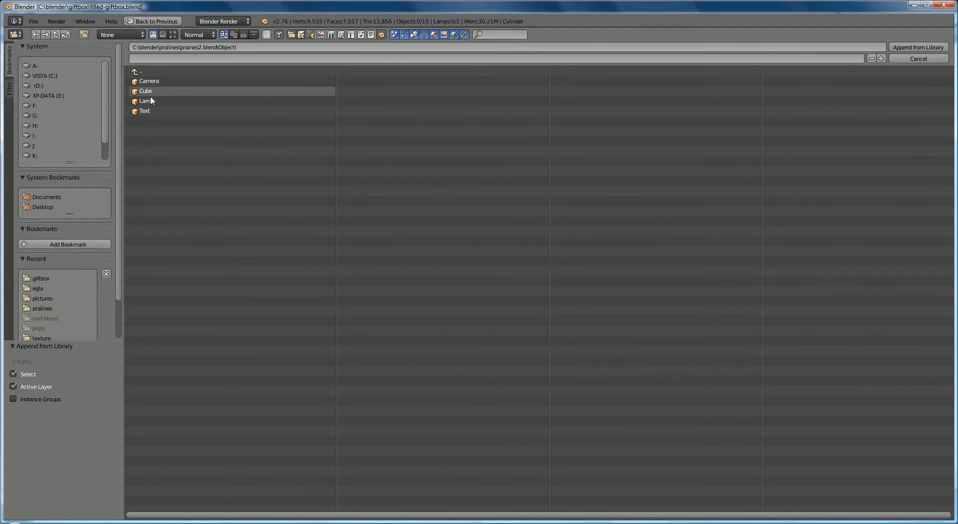
{"action": "left_click", "coordinate": [144, 110]}
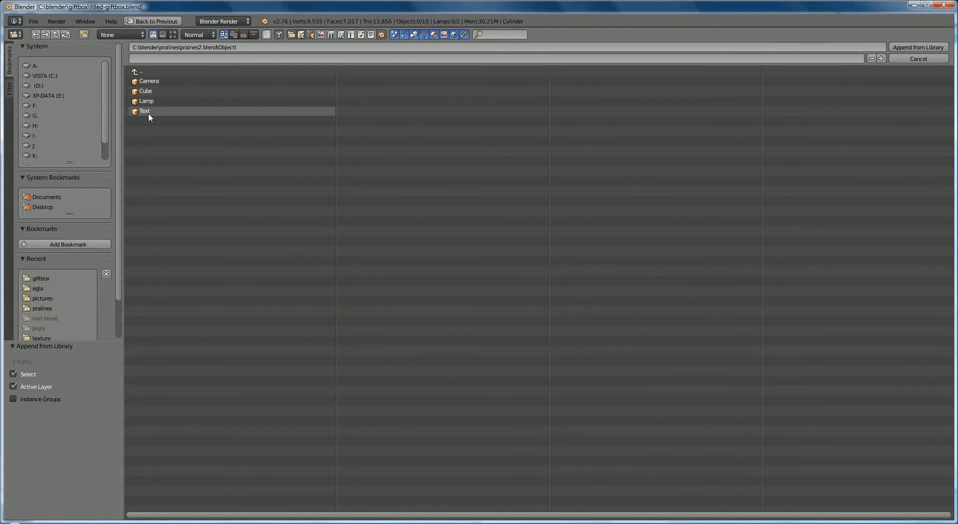
{"action": "left_click", "coordinate": [145, 91]}
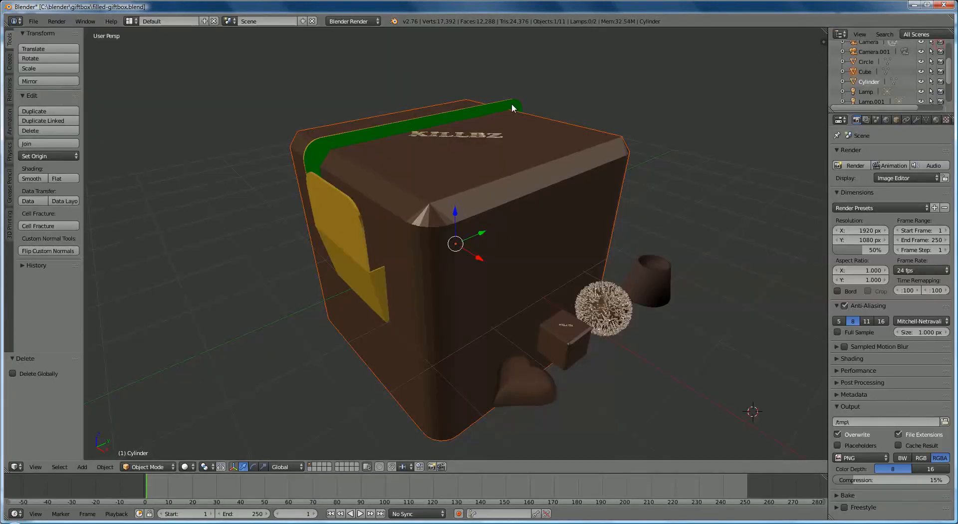
{"action": "mouse_move", "coordinate": [553, 173]}
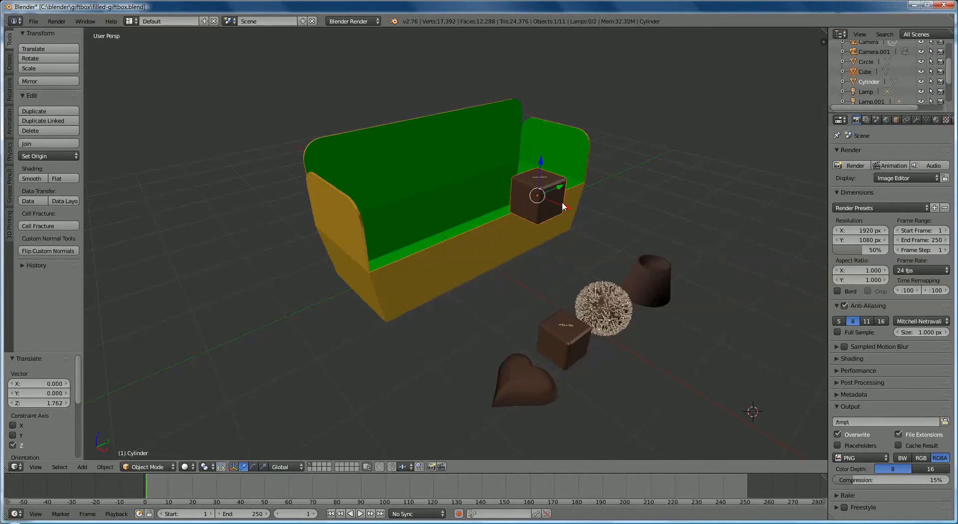
- Move the chocolate cube into the tray row, then select the cone-shaped praline
{"action": "left_click_drag", "start_coordinate": [536, 195], "coordinate": [463, 165]}
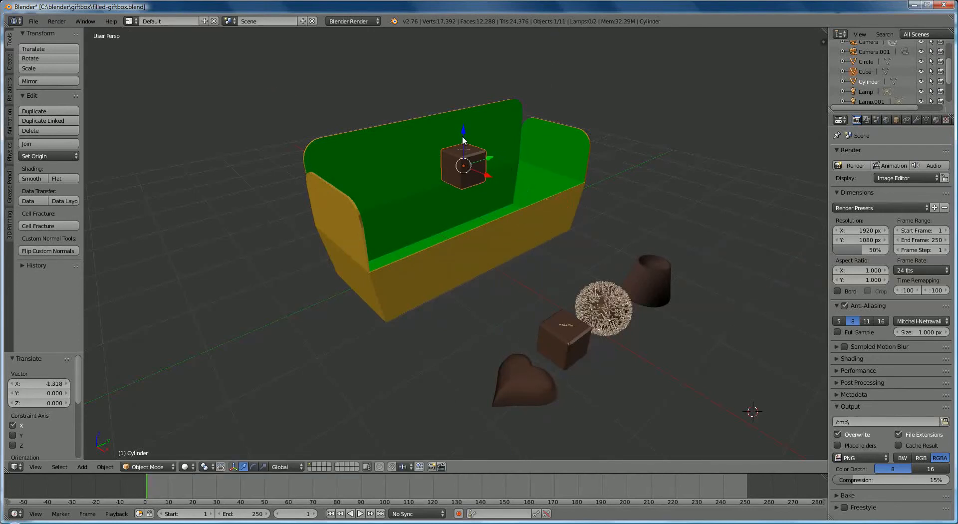
{"action": "left_click_drag", "start_coordinate": [464, 165], "coordinate": [463, 239]}
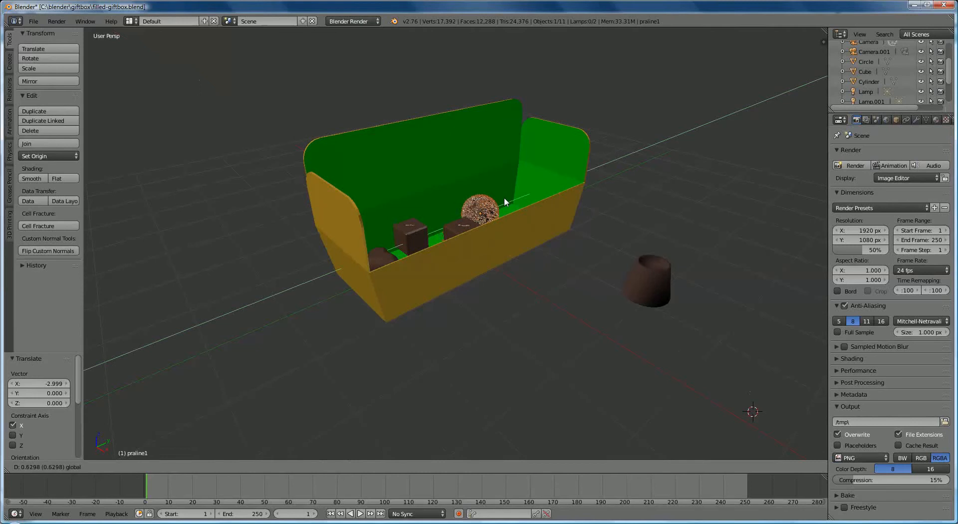
{"action": "left_click", "coordinate": [647, 285]}
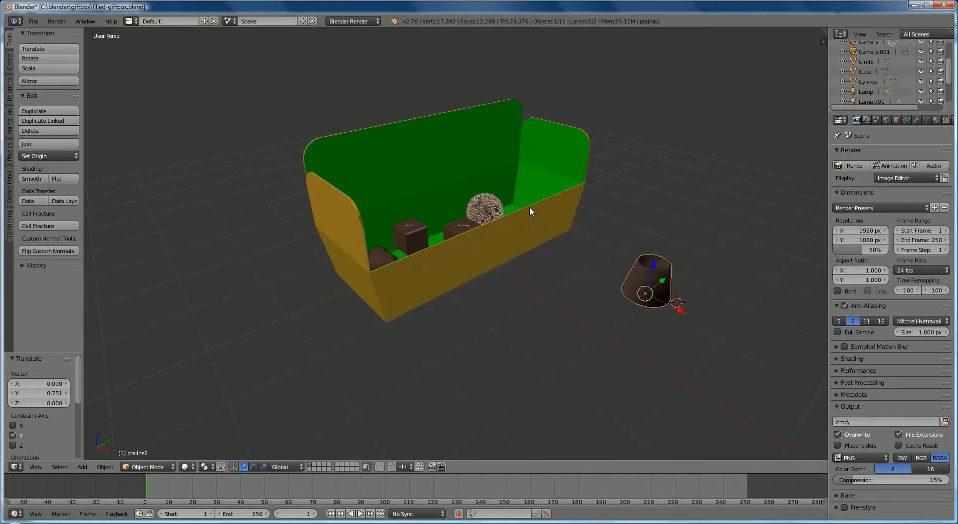